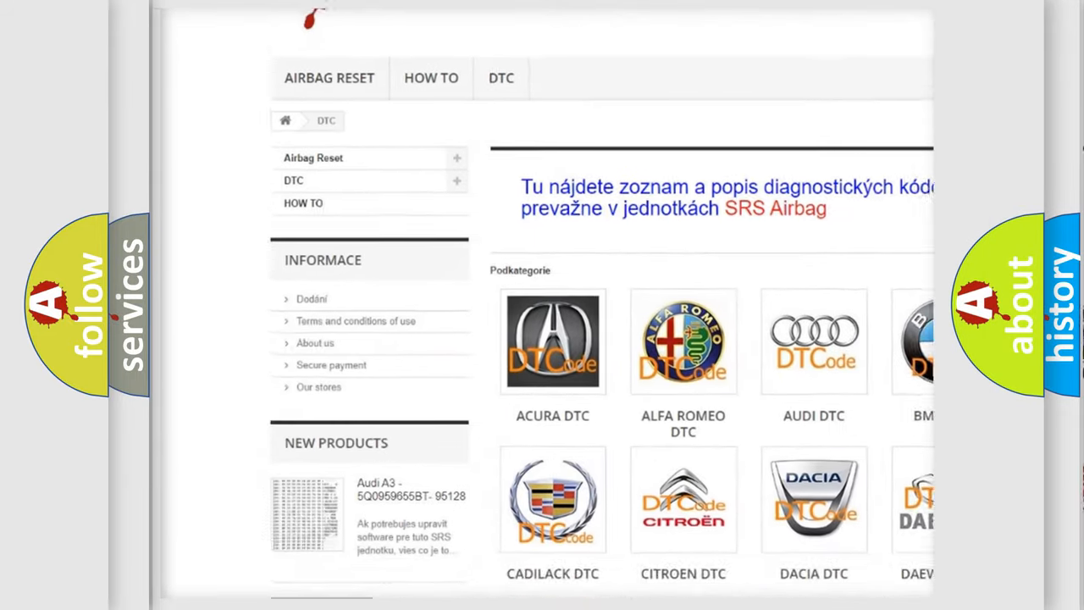
Scroll down the DTC category page past the brand logos to the B-series code list
{"action": "scroll", "scroll_direction": "down", "scroll_amount": 3}
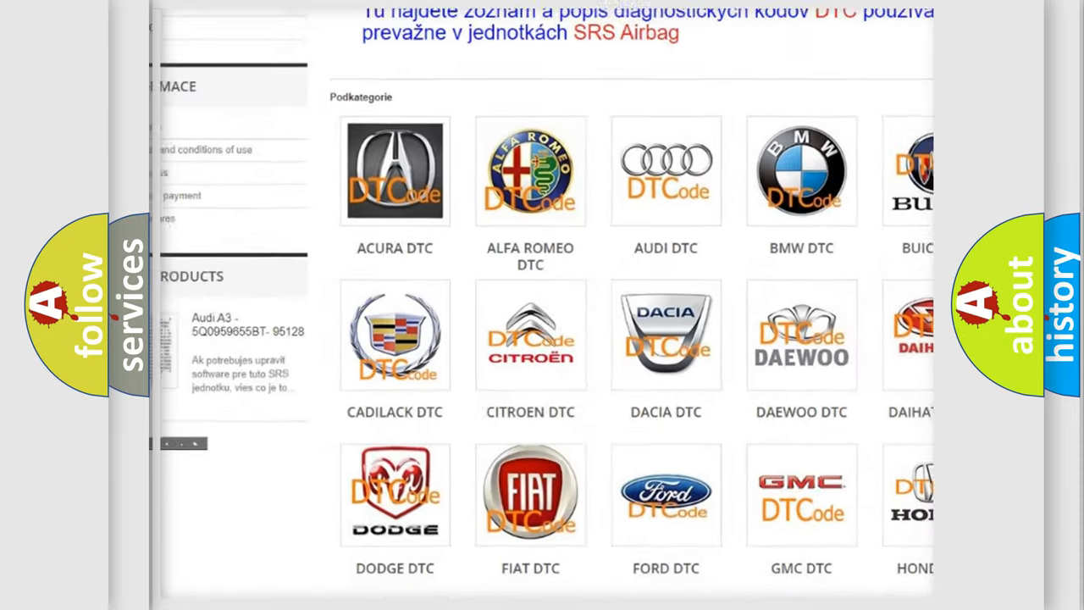
{"action": "scroll", "scroll_direction": "down", "scroll_amount": 3}
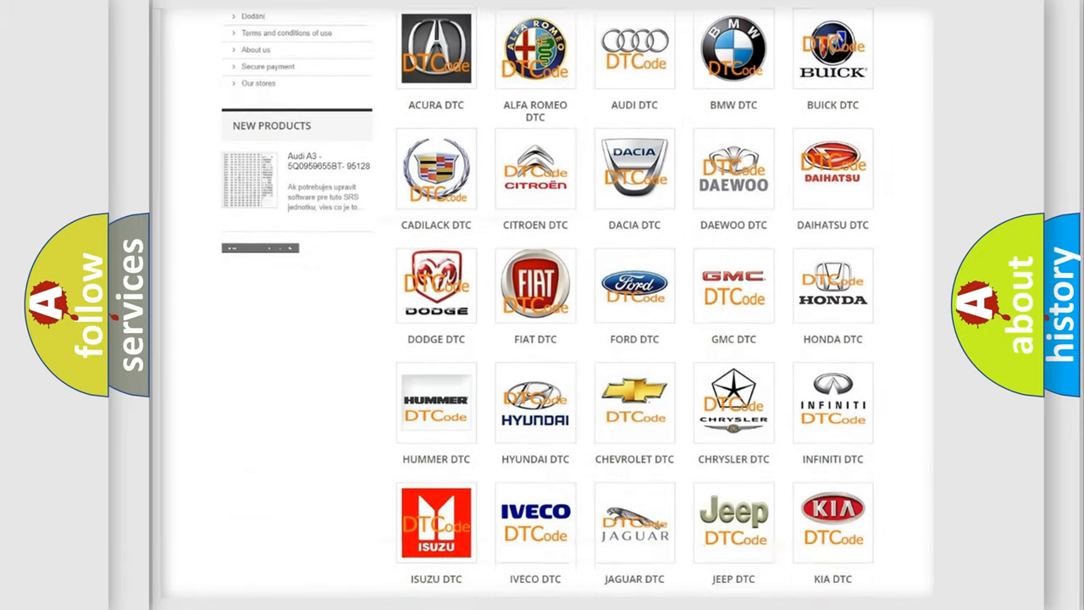
{"action": "scroll", "scroll_direction": "down", "scroll_amount": 3}
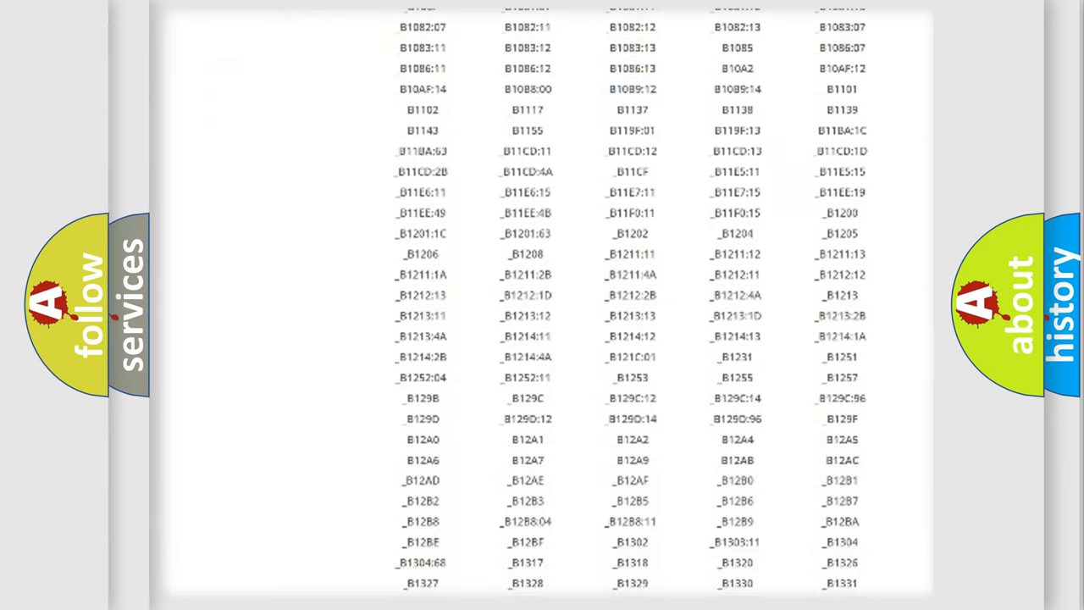
{"action": "scroll", "scroll_direction": "down", "scroll_amount": 3}
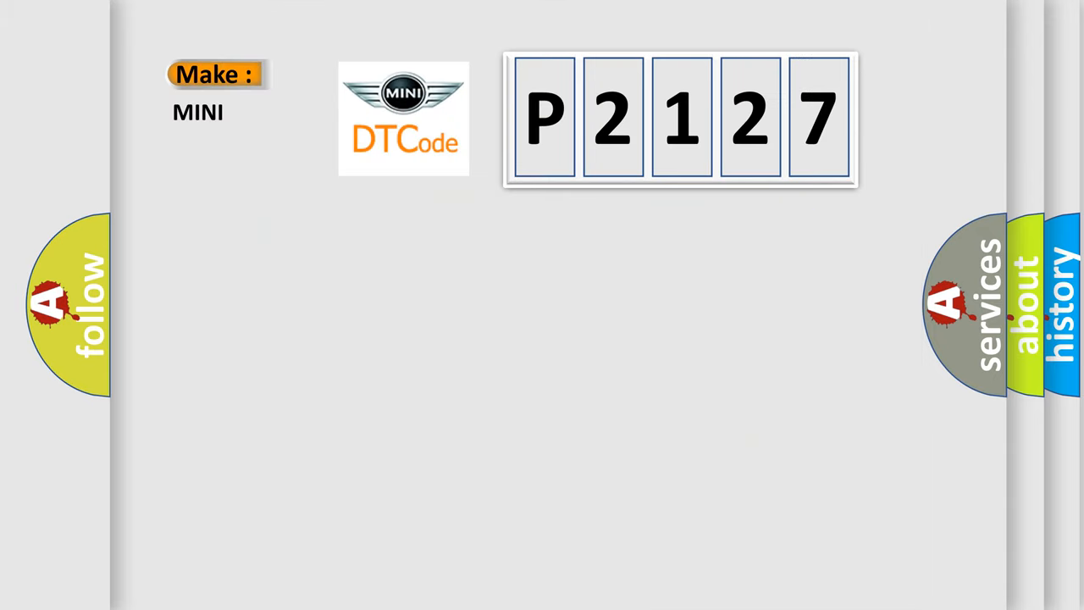
Advance to the MINI slide showing Make MINI and Code P2127
{"action": "left_click", "coordinate": [681, 118]}
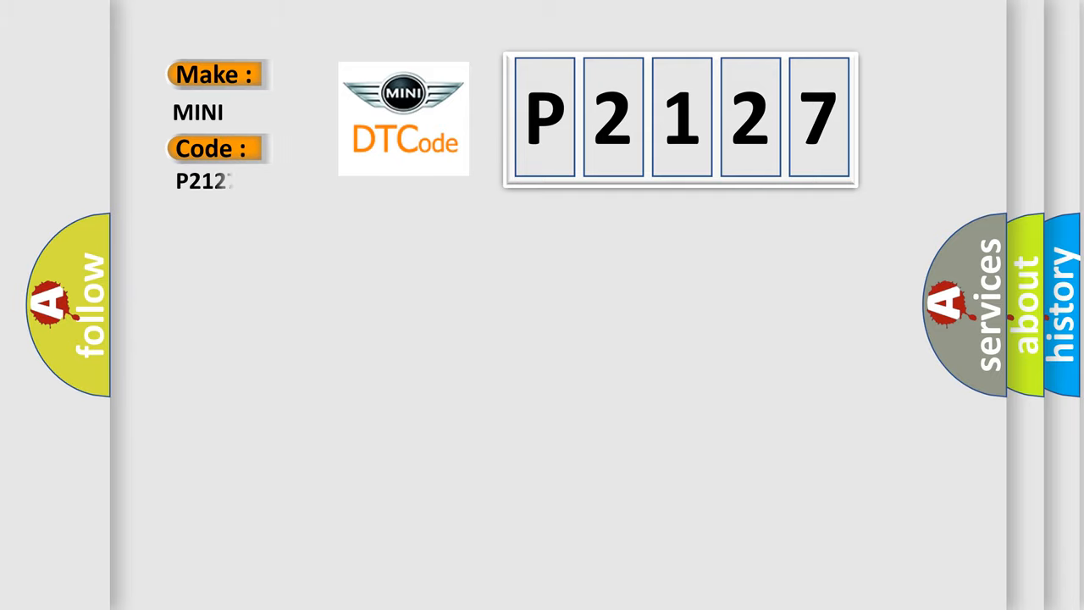